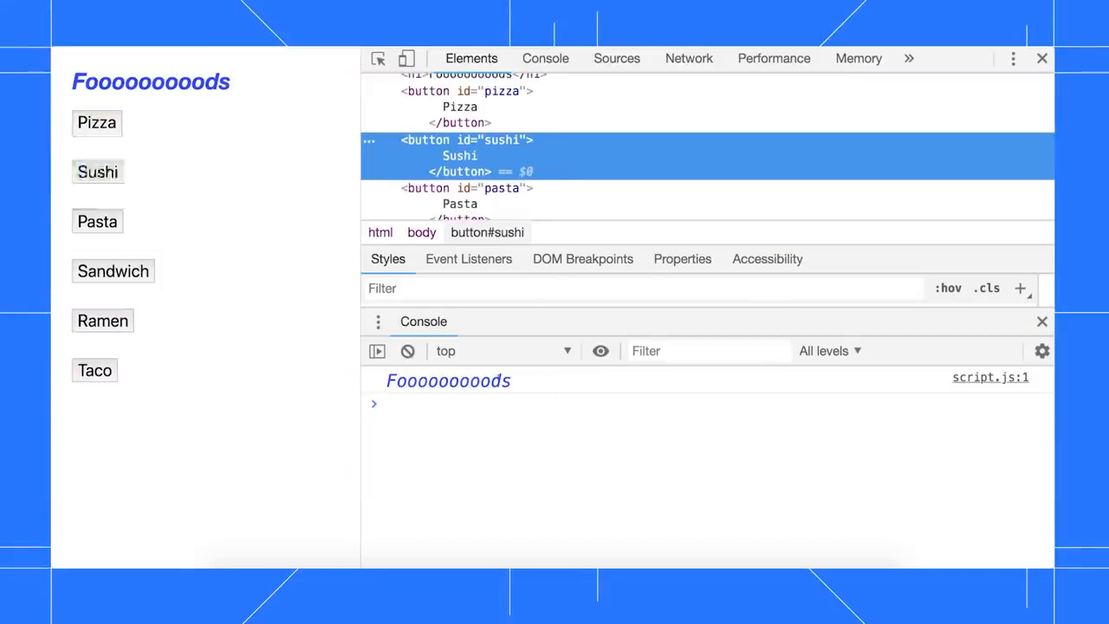
# Assign the selected Sushi button ($0) to constant b and evaluate b in the Console.
pyautogui.write('const b =')
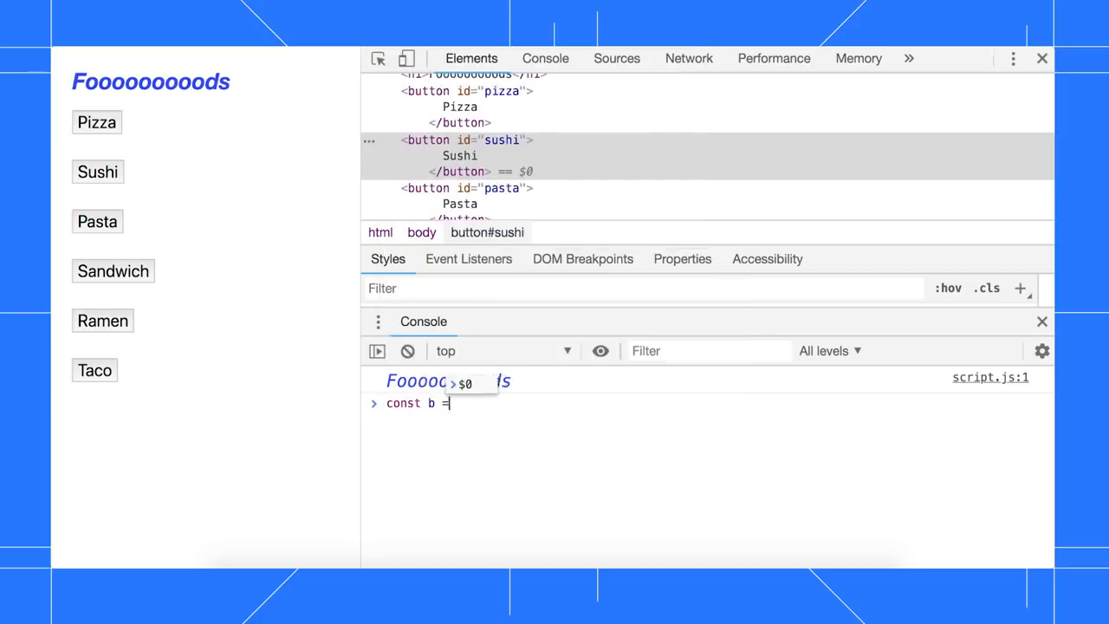
pyautogui.press('Enter')
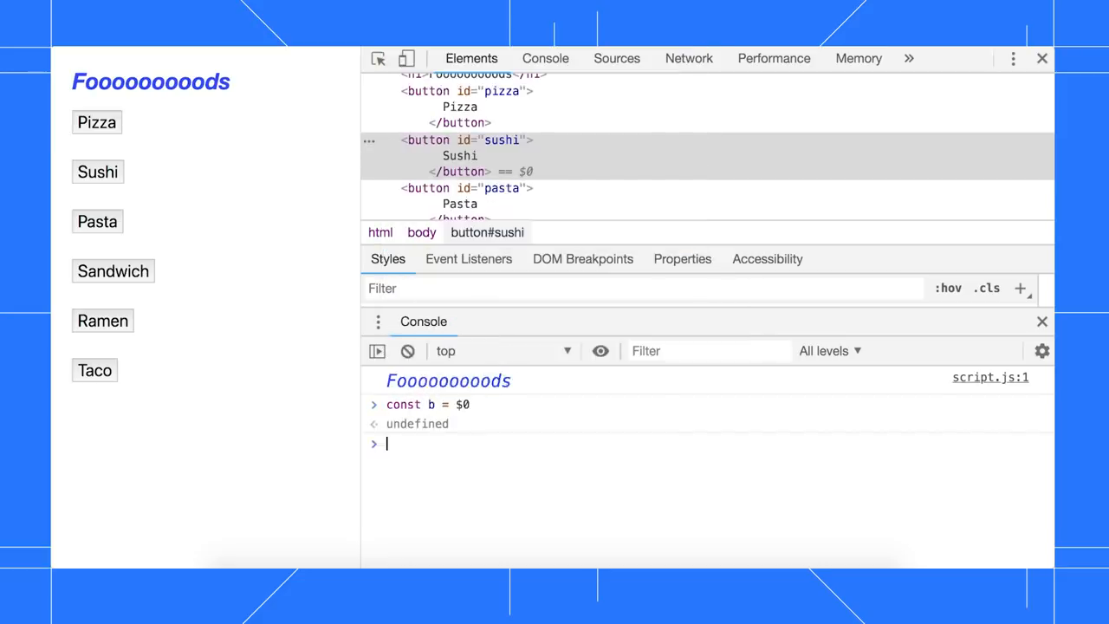
pyautogui.write('b')
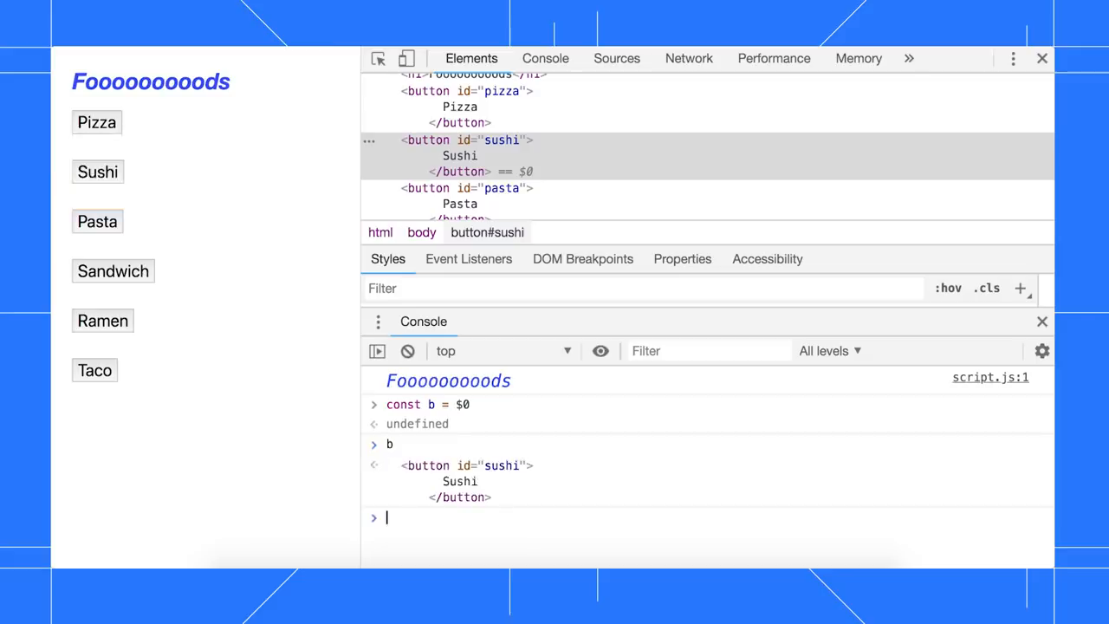
pyautogui.moveTo(658, 417)
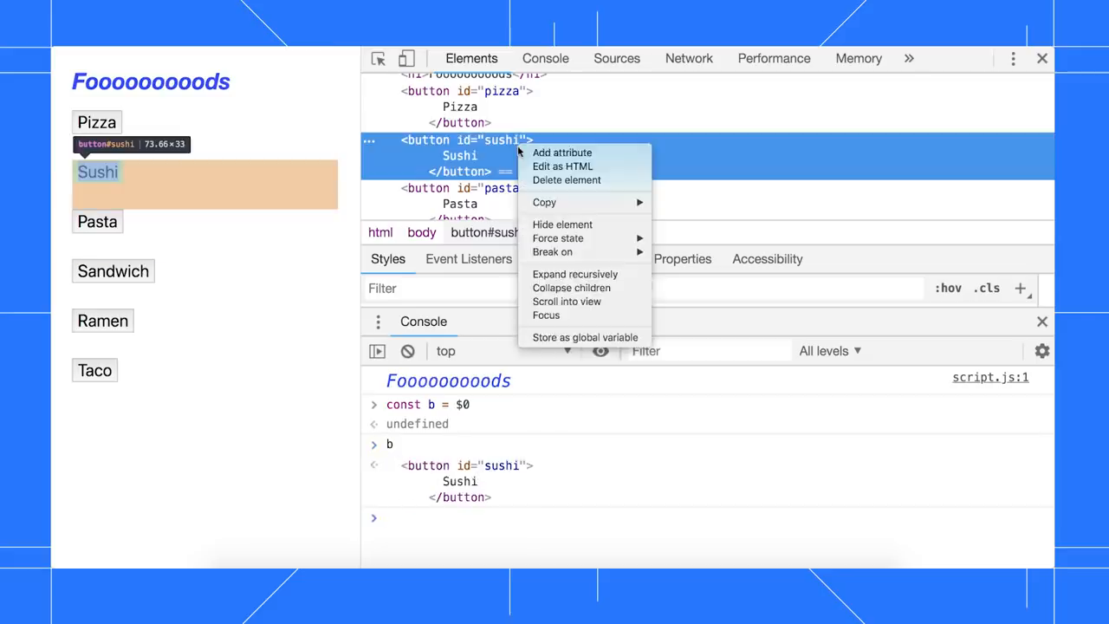
# Store the Sushi button node as global variable temp1 via the Elements context menu.
pyautogui.click(585, 336)
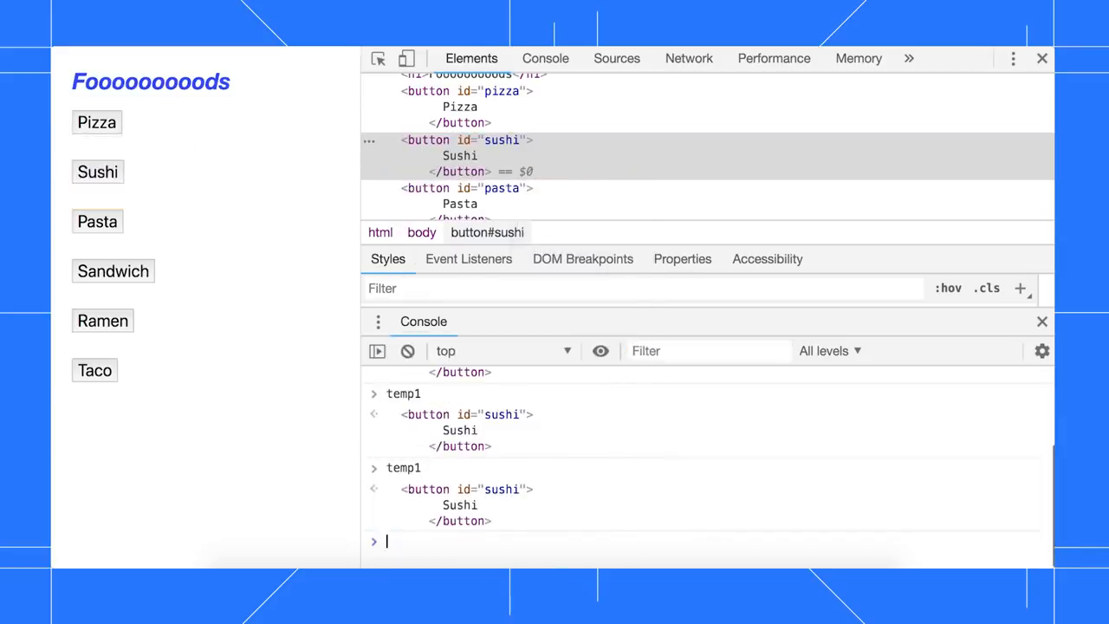
pyautogui.moveTo(103, 215)
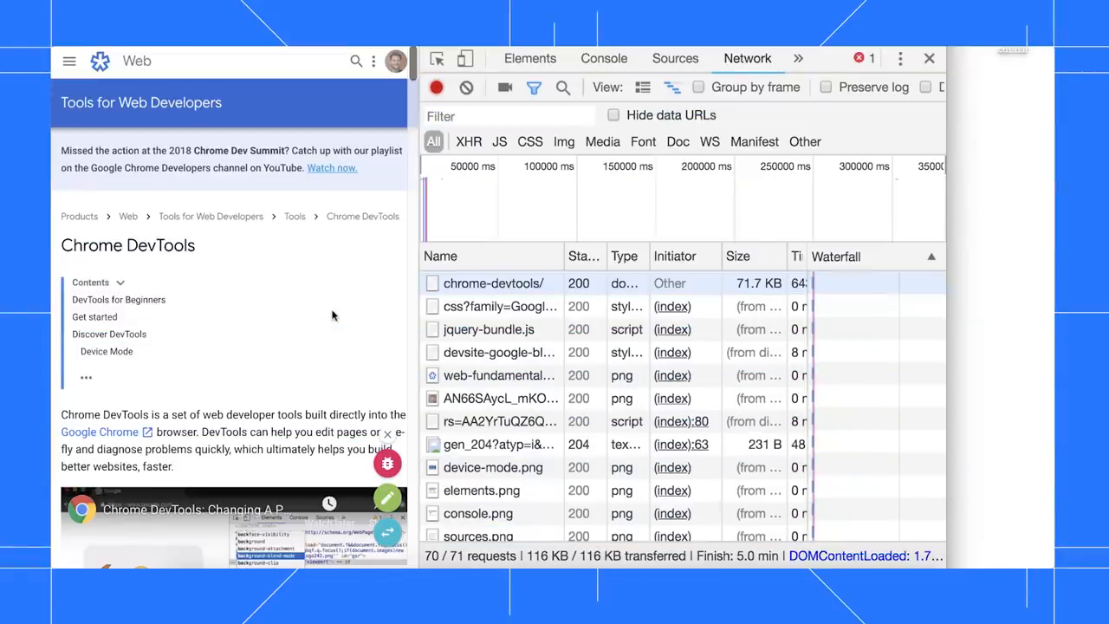
# Save all network requests as HAR with content to devtools.har on the Desktop.
pyautogui.rightClick(461, 283)
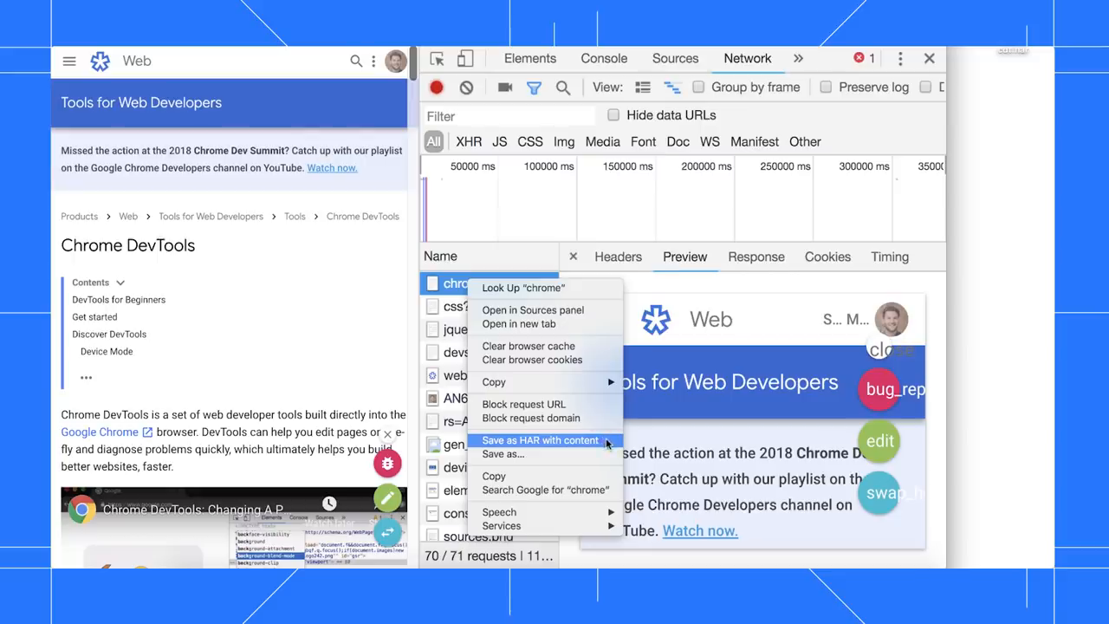
pyautogui.click(538, 440)
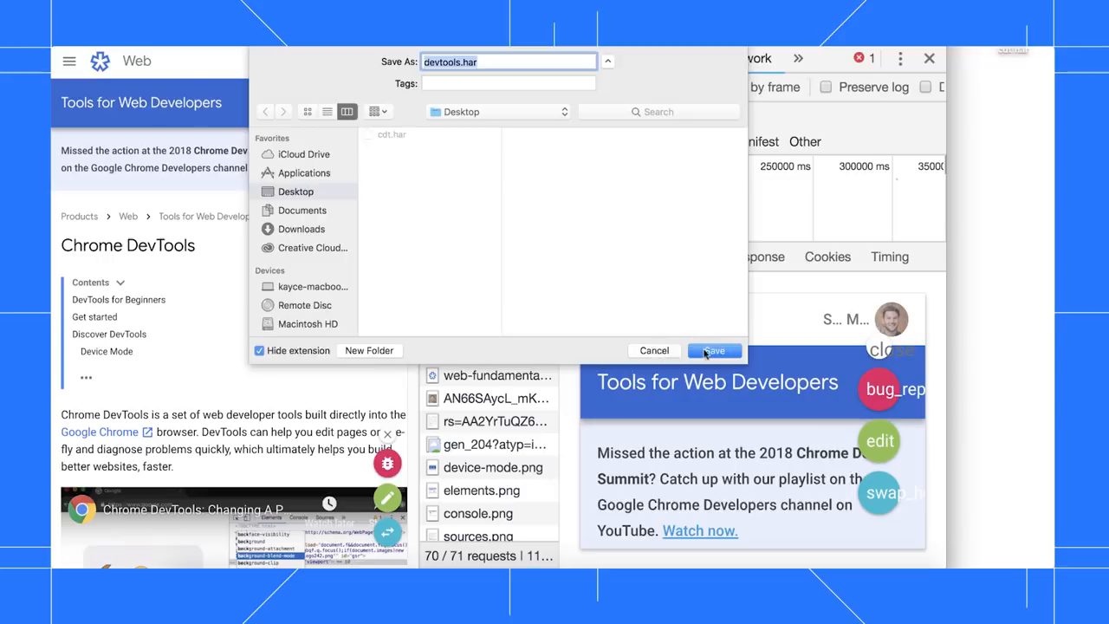
pyautogui.click(714, 350)
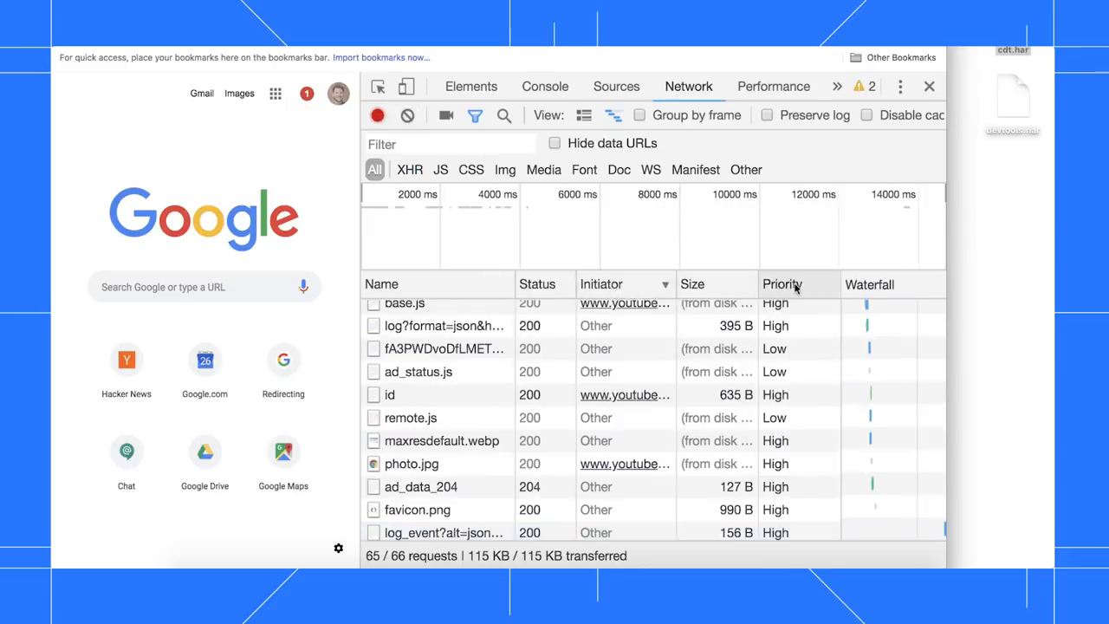
# Sort the imported HAR requests by the Priority column in the Network panel.
pyautogui.click(783, 284)
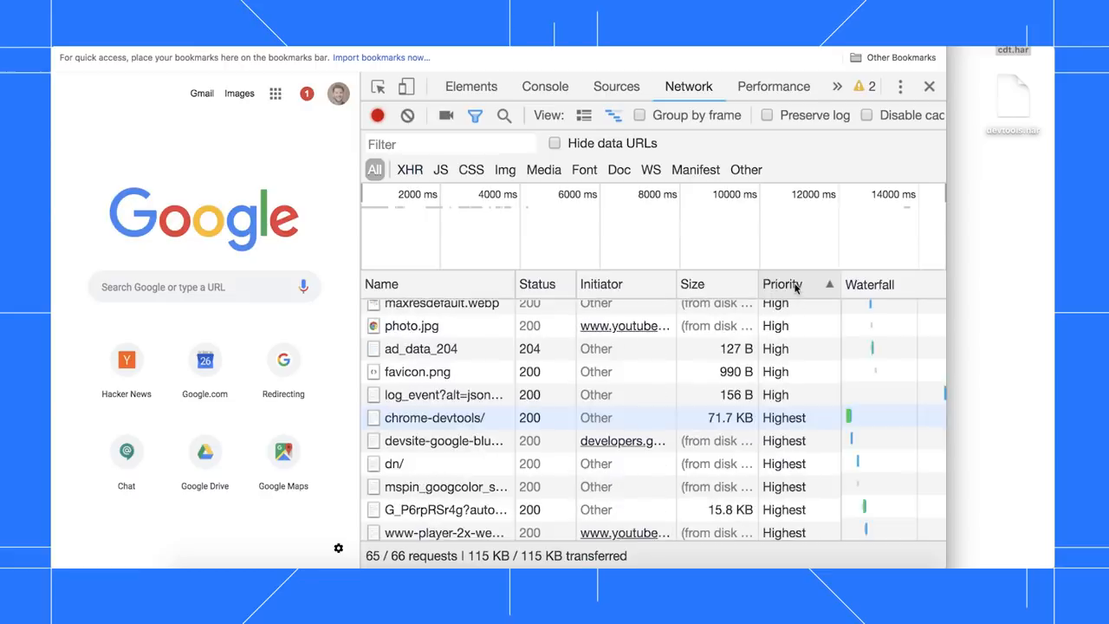
pyautogui.rightClick(792, 284)
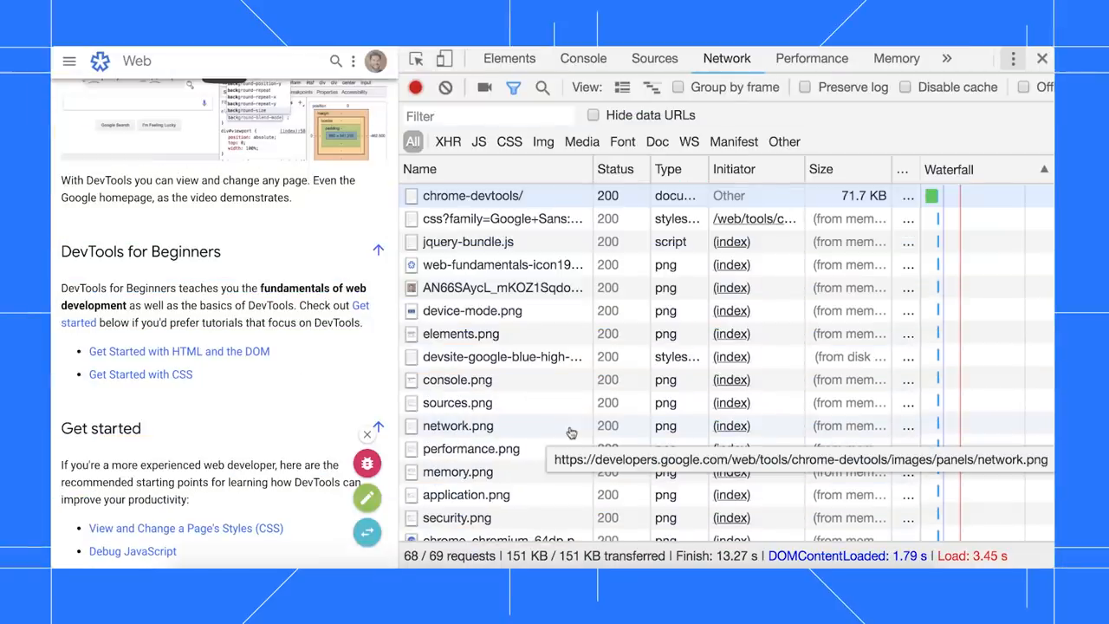
pyautogui.moveTo(1010, 59)
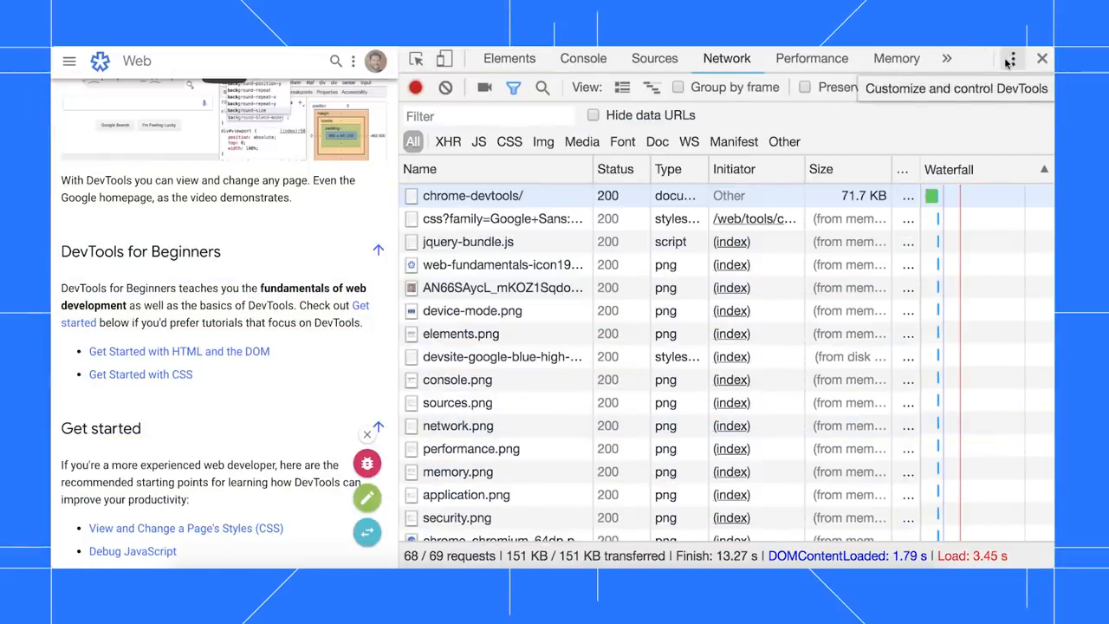
# Run command from the Customize menu and browse the panel, drawer and console commands.
pyautogui.click(1012, 59)
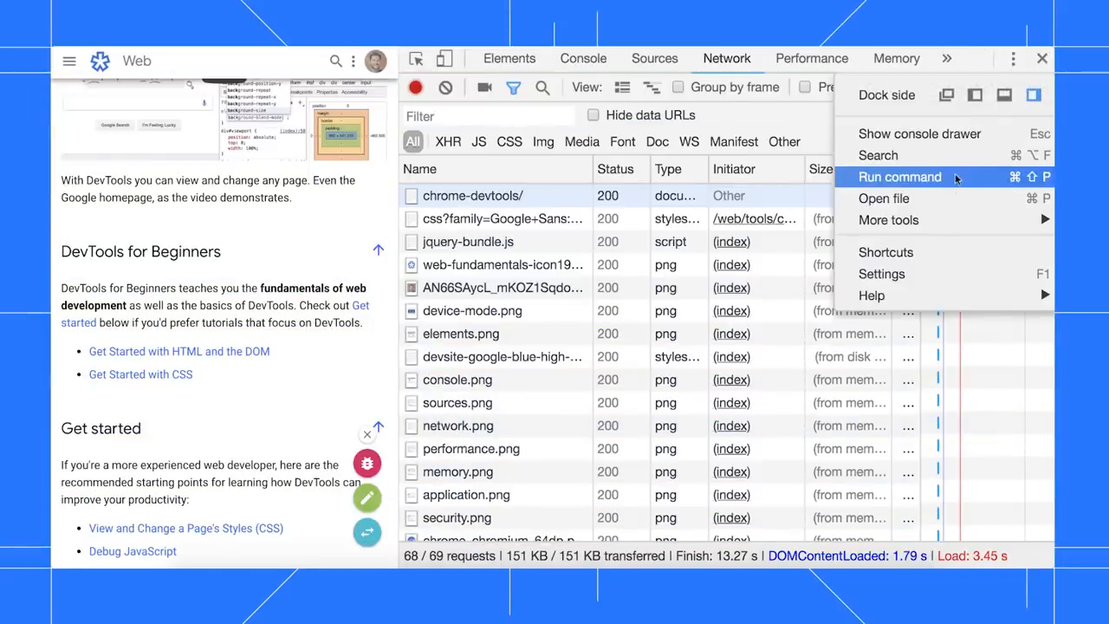
pyautogui.click(901, 177)
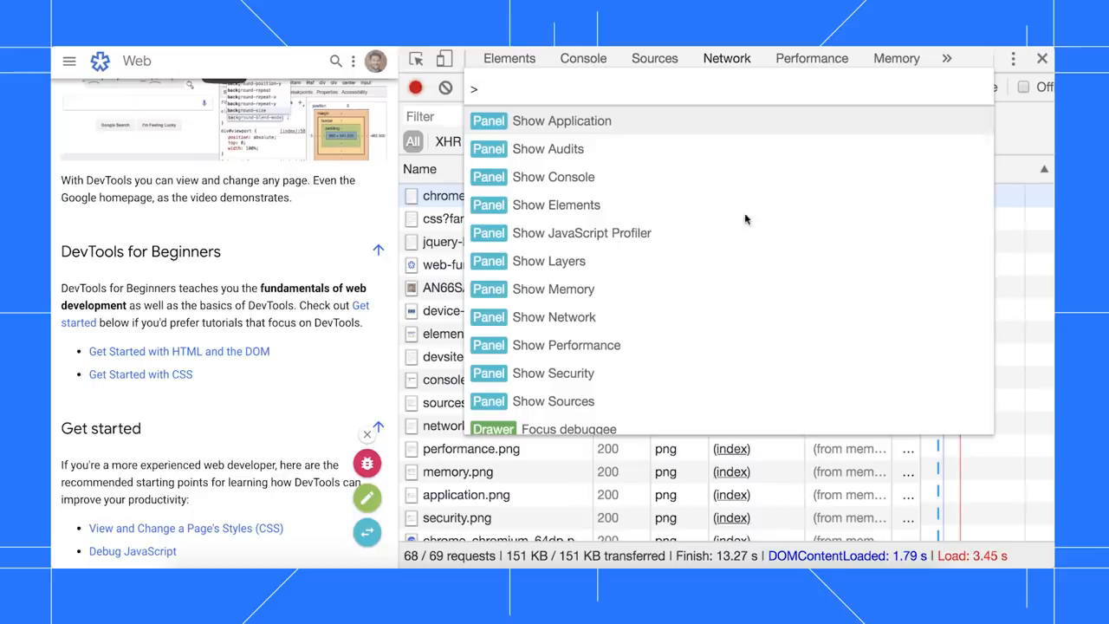
pyautogui.moveTo(709, 168)
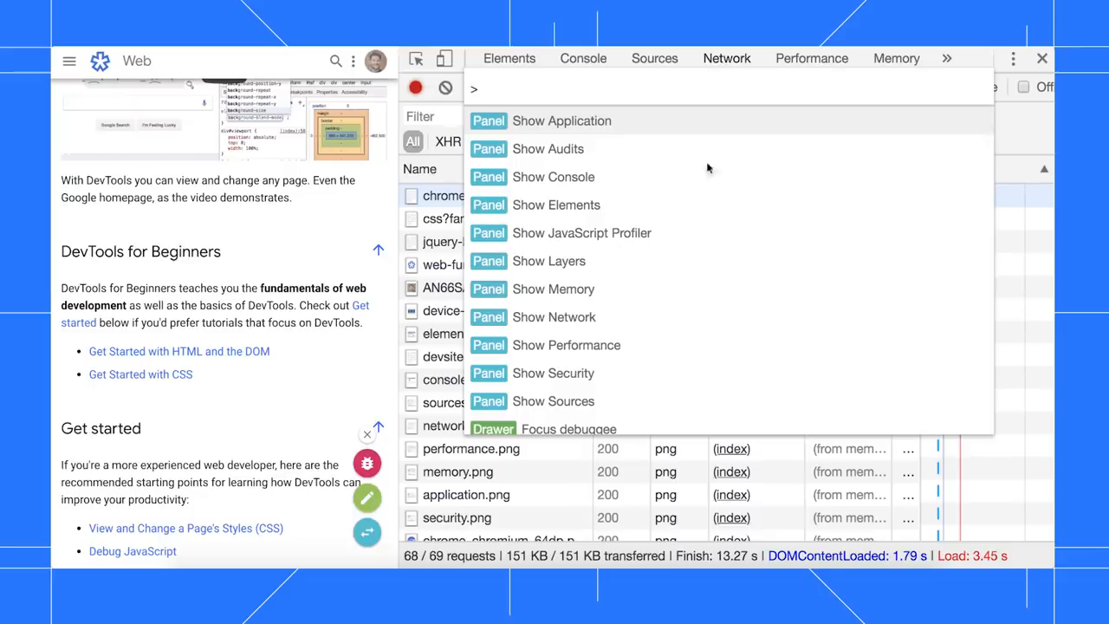
pyautogui.scroll(-3)
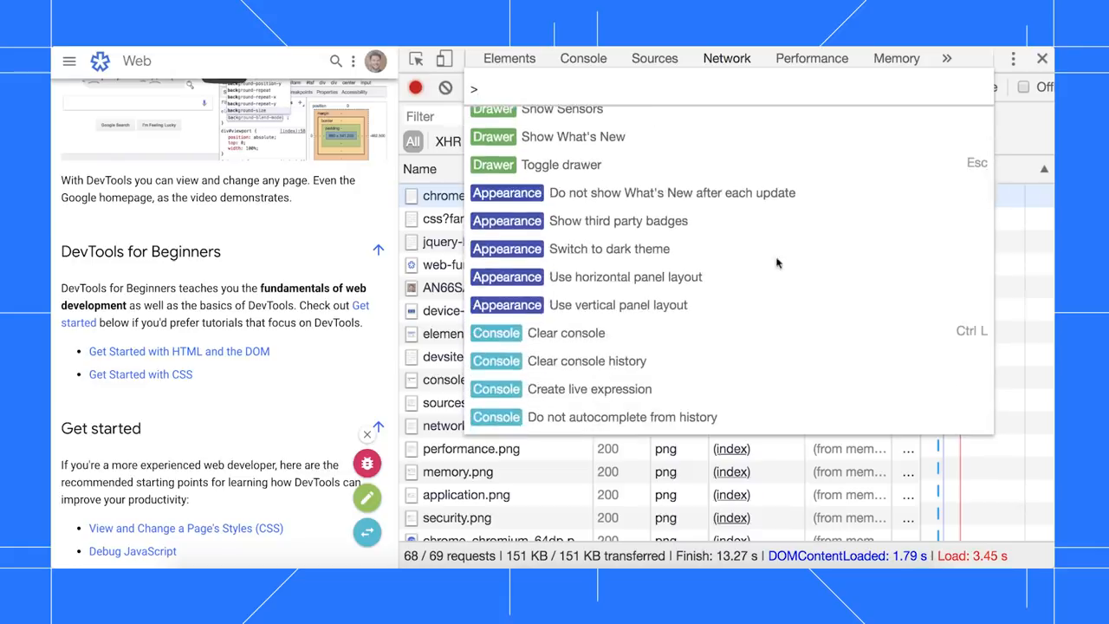
pyautogui.scroll(-3)
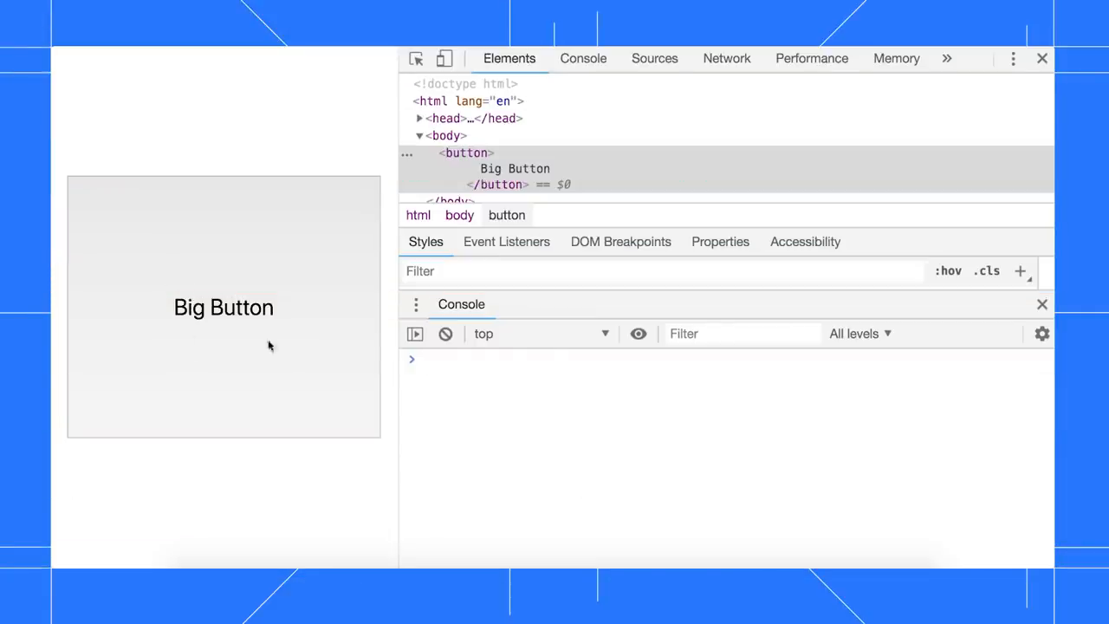
# Click Big Button to log its message, then show the context menu for its <button> node.
pyautogui.click(224, 306)
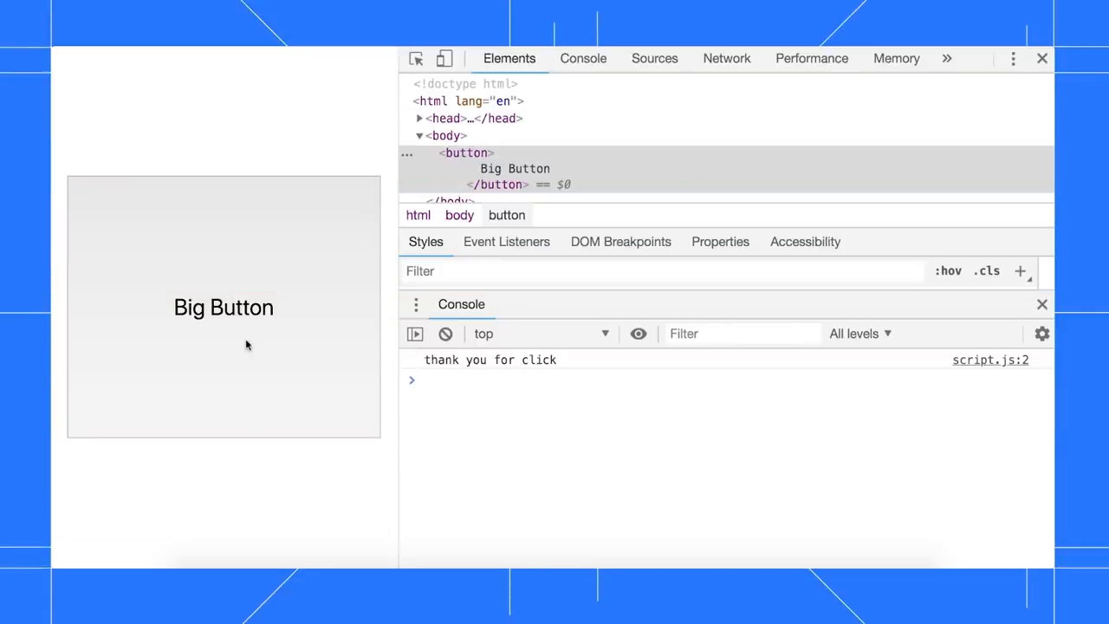
pyautogui.moveTo(298, 129)
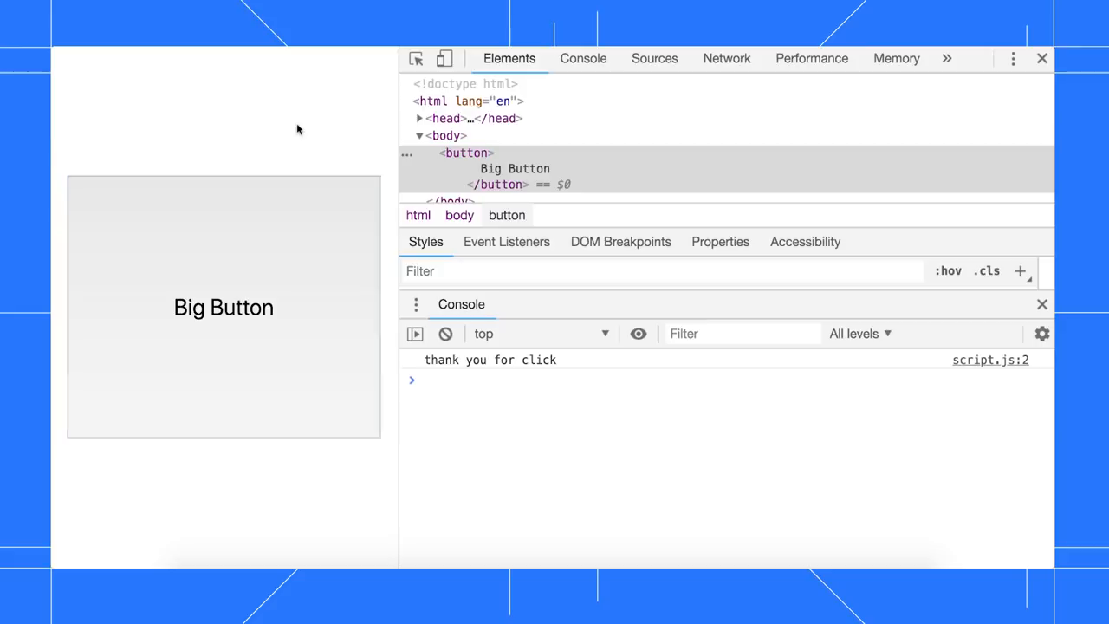
pyautogui.moveTo(574, 135)
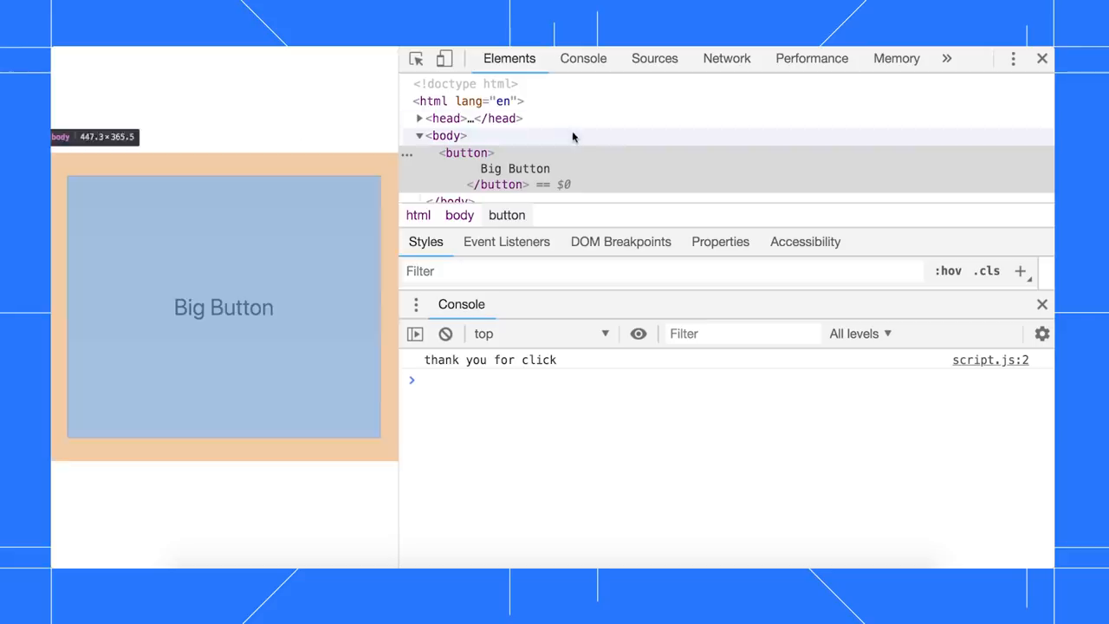
pyautogui.rightClick(465, 152)
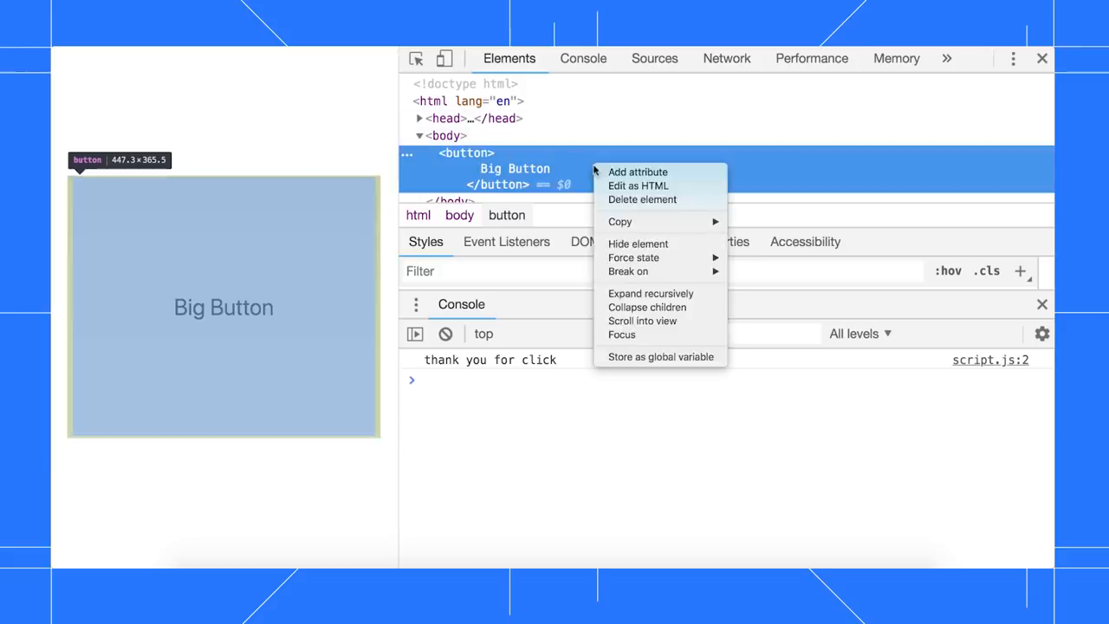
pyautogui.moveTo(690, 364)
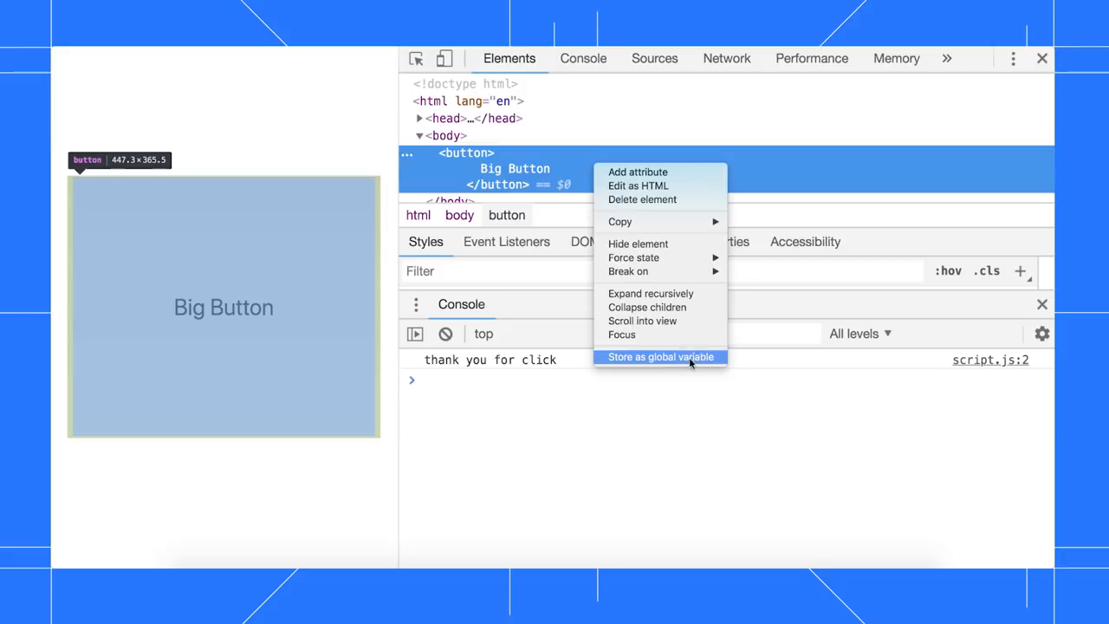
# Store the button as temp1 and run monitorEvents(temp1) from the autocomplete suggestion.
pyautogui.click(665, 356)
pyautogui.write('mon')
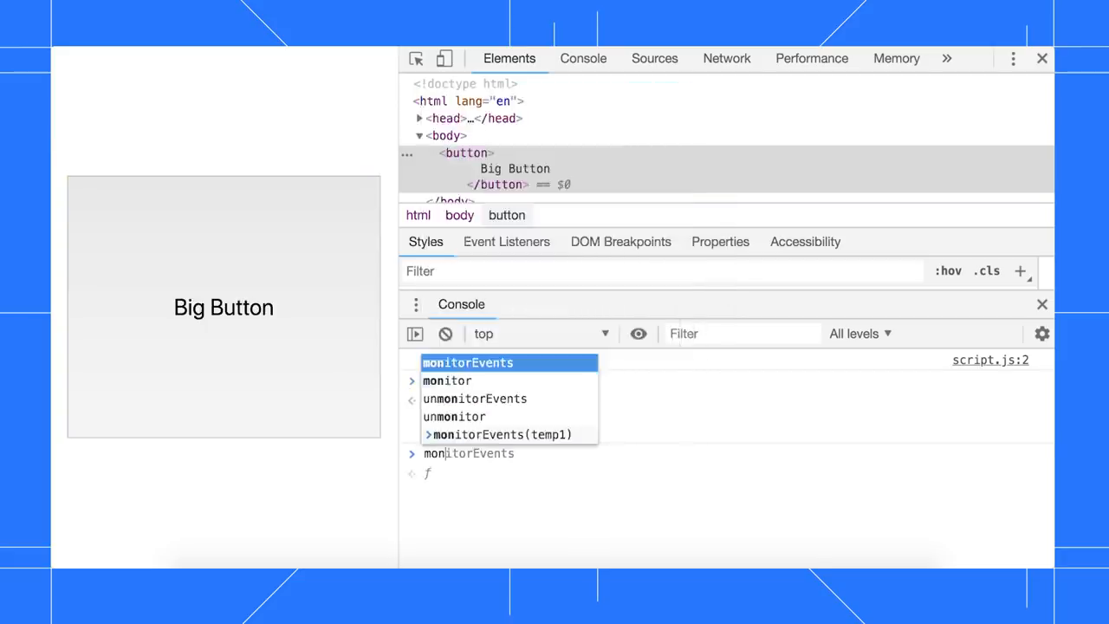
pyautogui.click(510, 433)
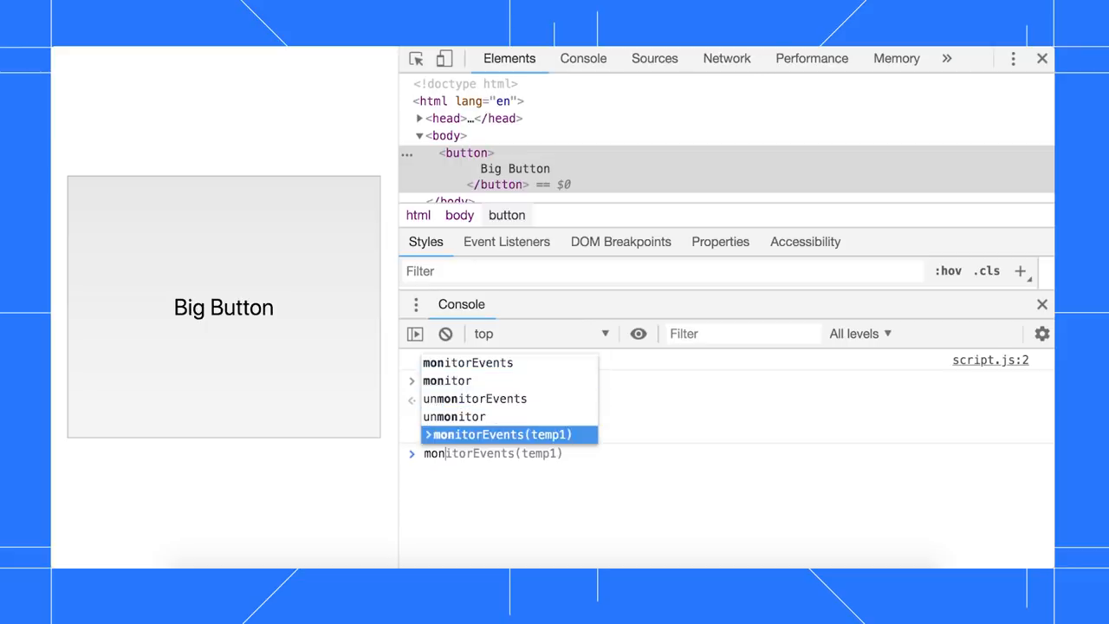
pyautogui.press('Enter')
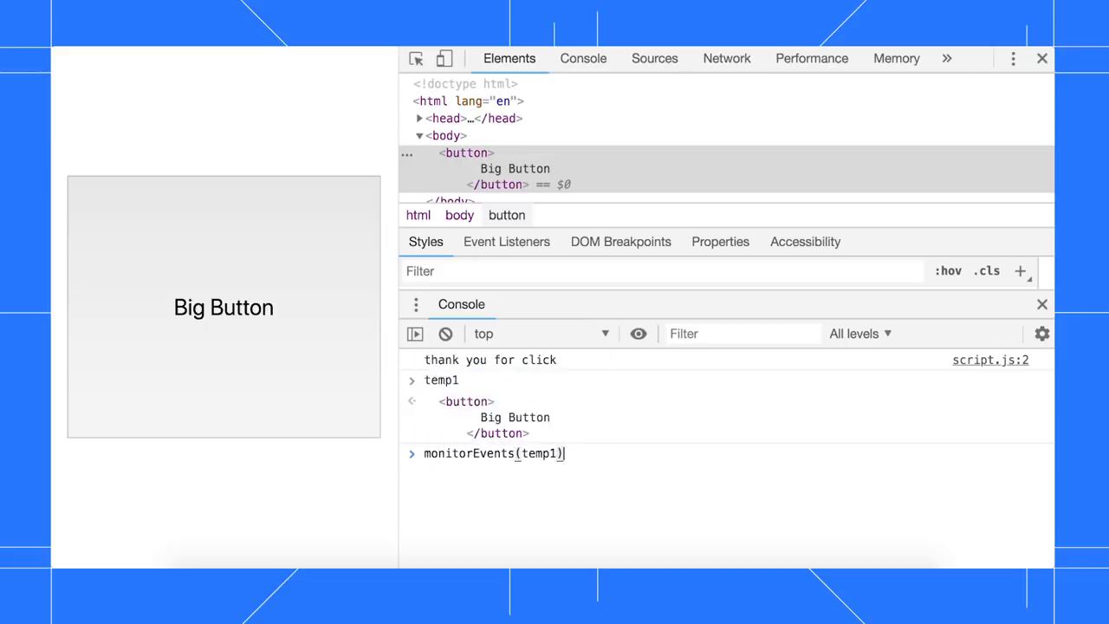
pyautogui.press('Enter')
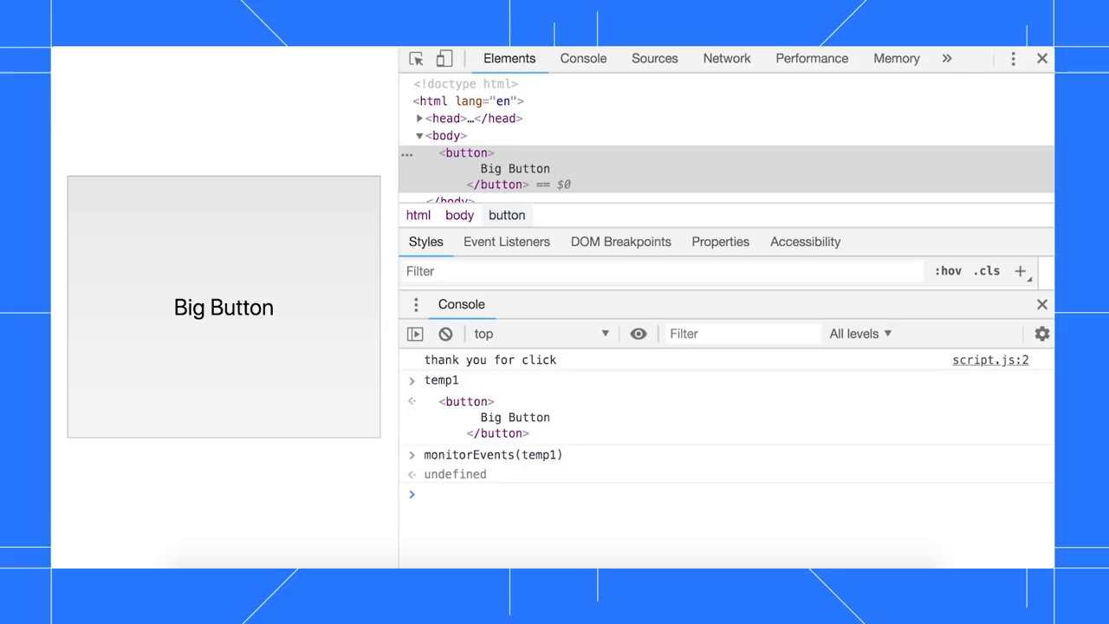
pyautogui.moveTo(374, 457)
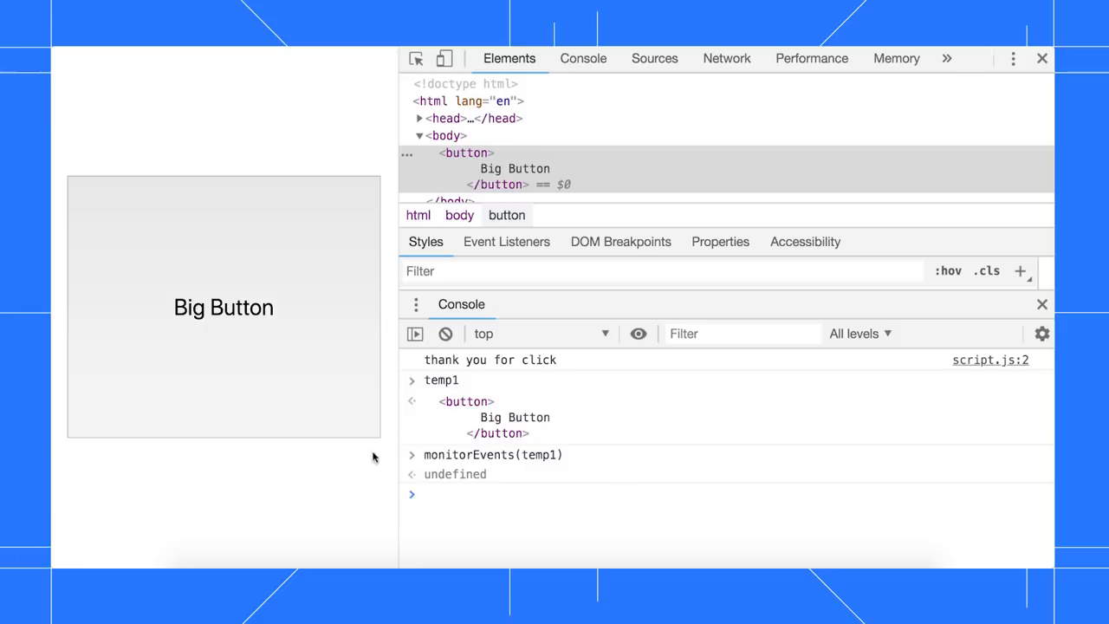
pyautogui.moveTo(316, 317)
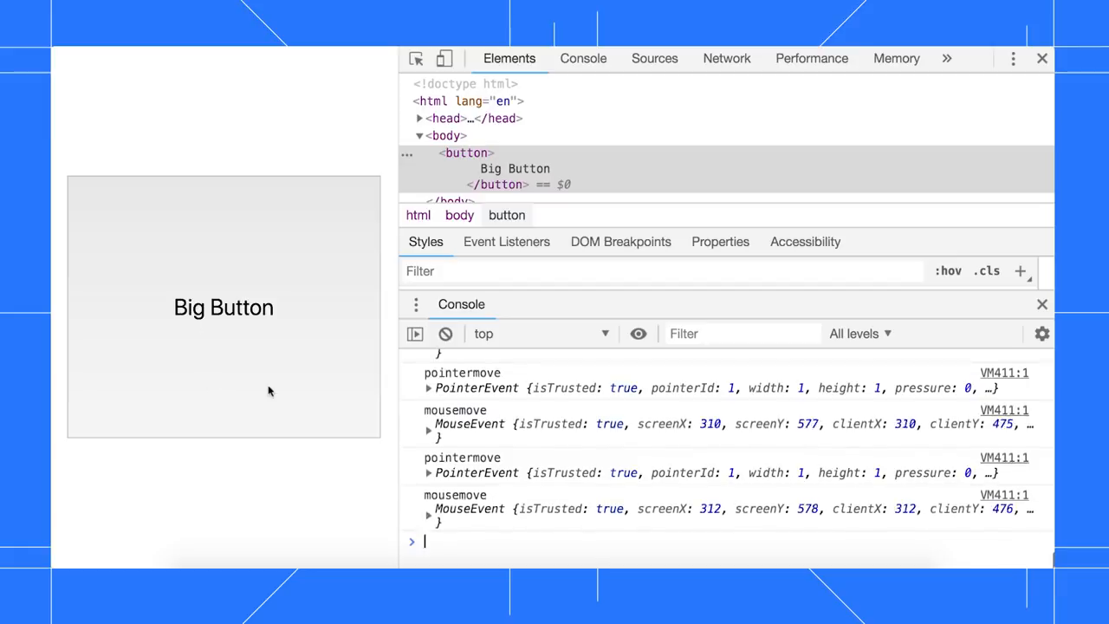
# Click Big Button and type r so its pointer, mouse, focus and keyboard events get logged.
pyautogui.click(223, 308)
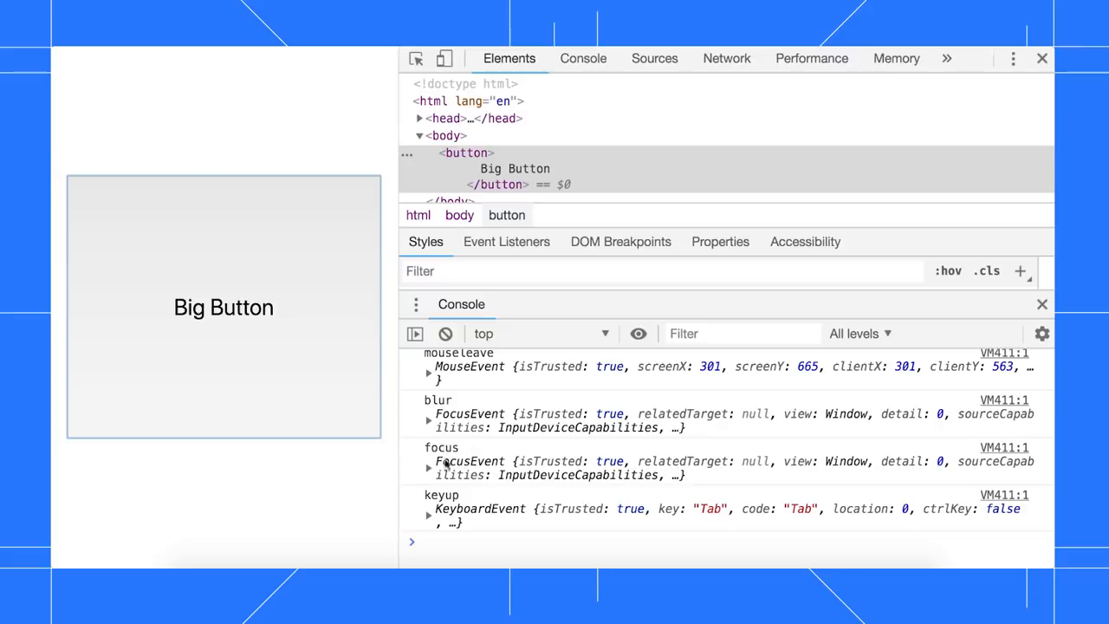
pyautogui.press('r')
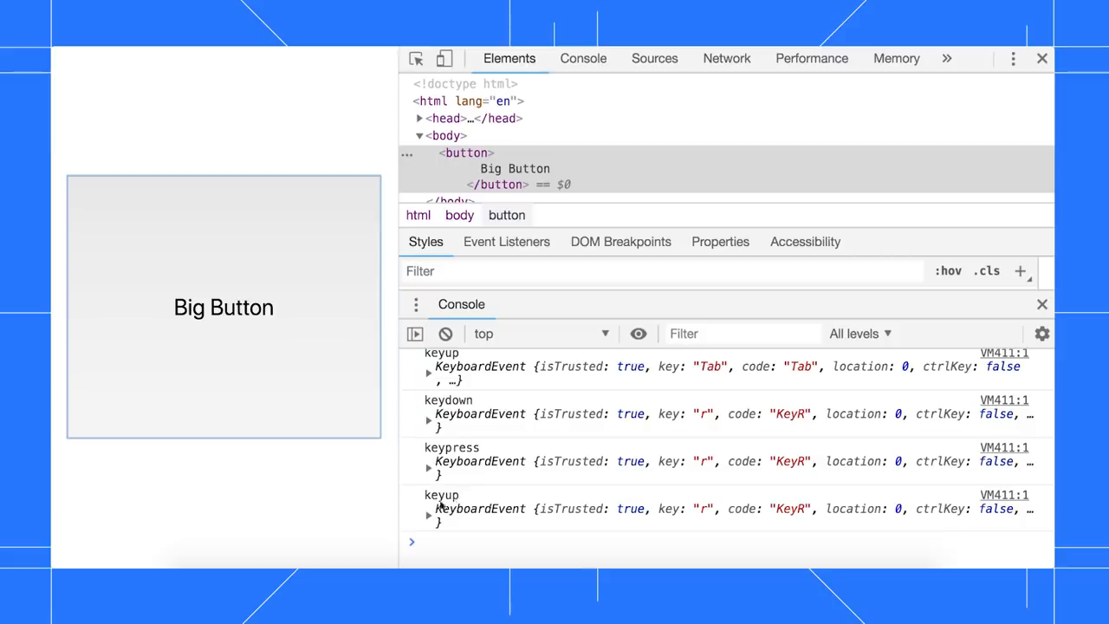
pyautogui.moveTo(533, 475)
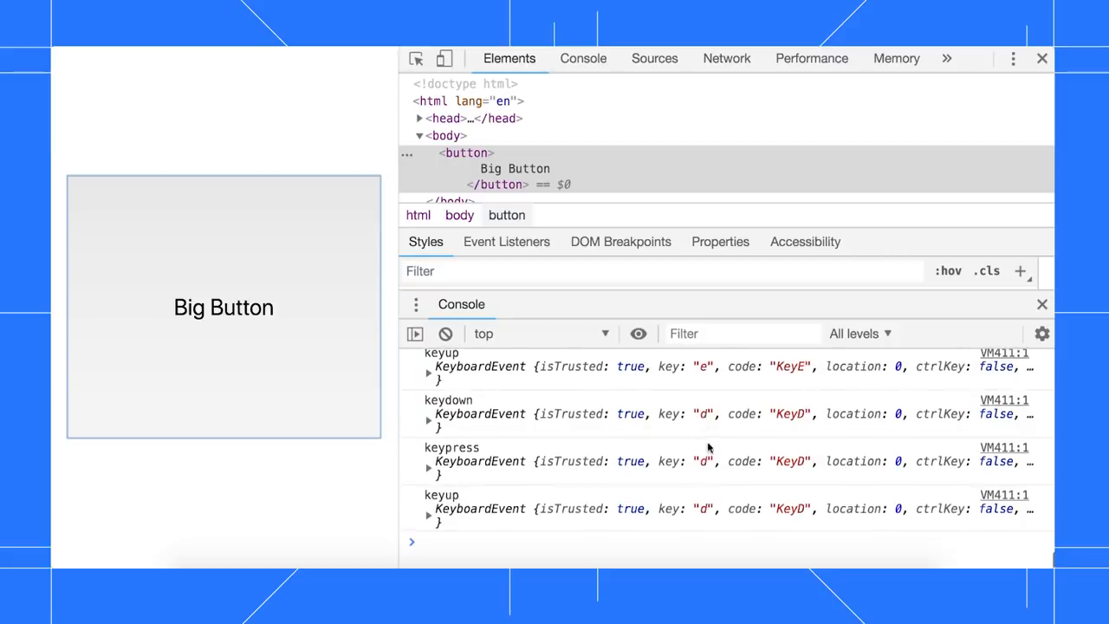
pyautogui.moveTo(717, 491)
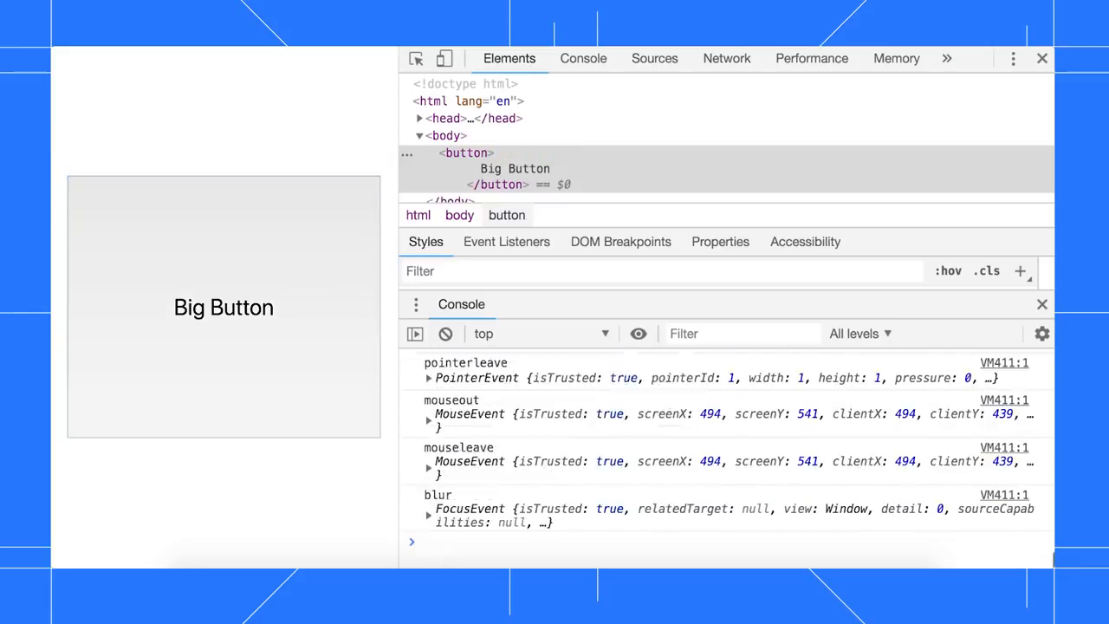
# Run unmonitorEvents(temp1), then enter monitorEvents(temp1, ['keypress', 'focus']) and select 'focus'.
pyautogui.write('unmonitorEvents(temp1, [')
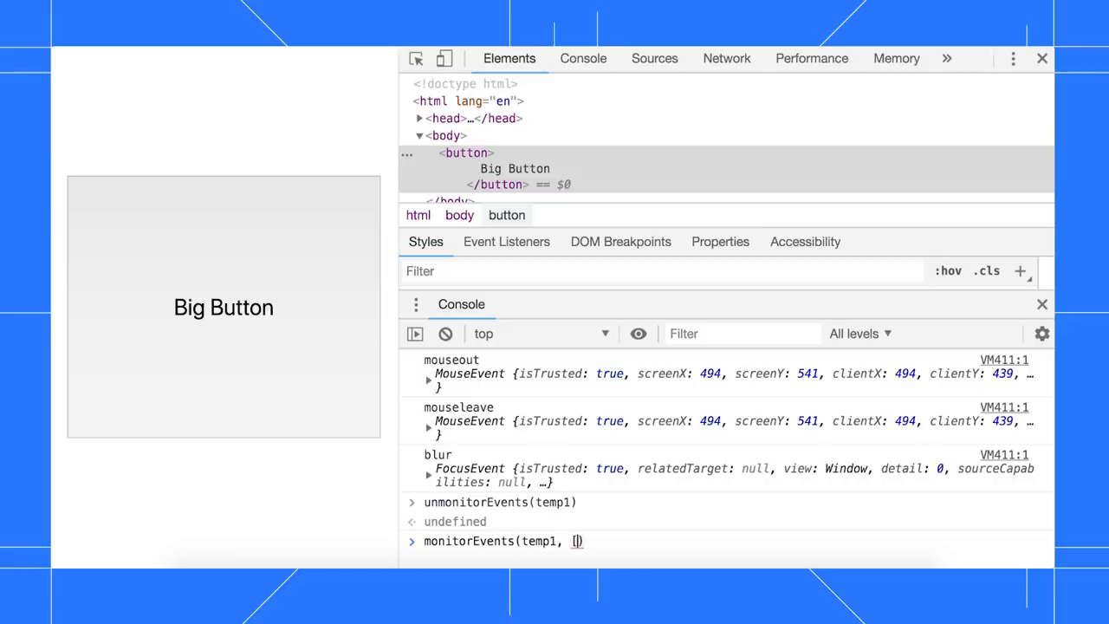
pyautogui.write("'")
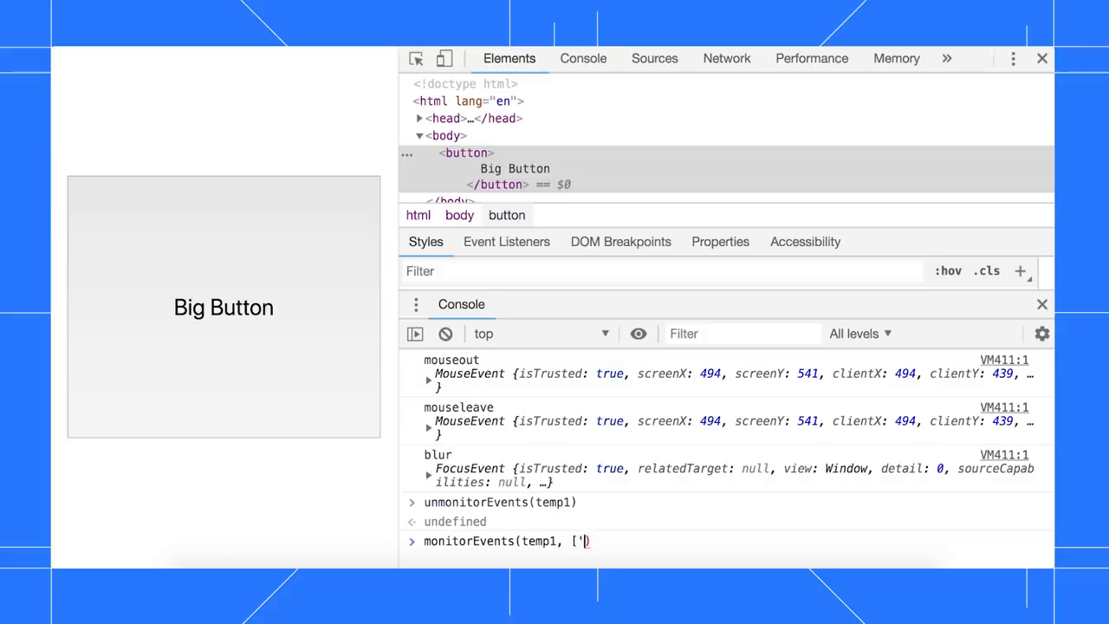
pyautogui.write("keypress', 'focus']")
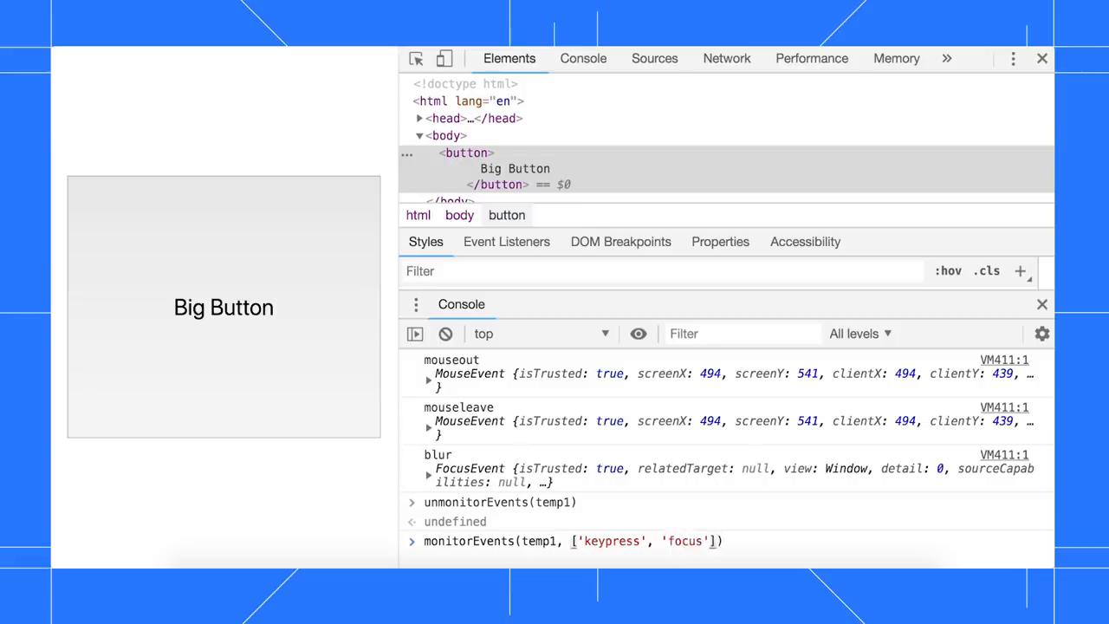
pyautogui.doubleClick(685, 540)
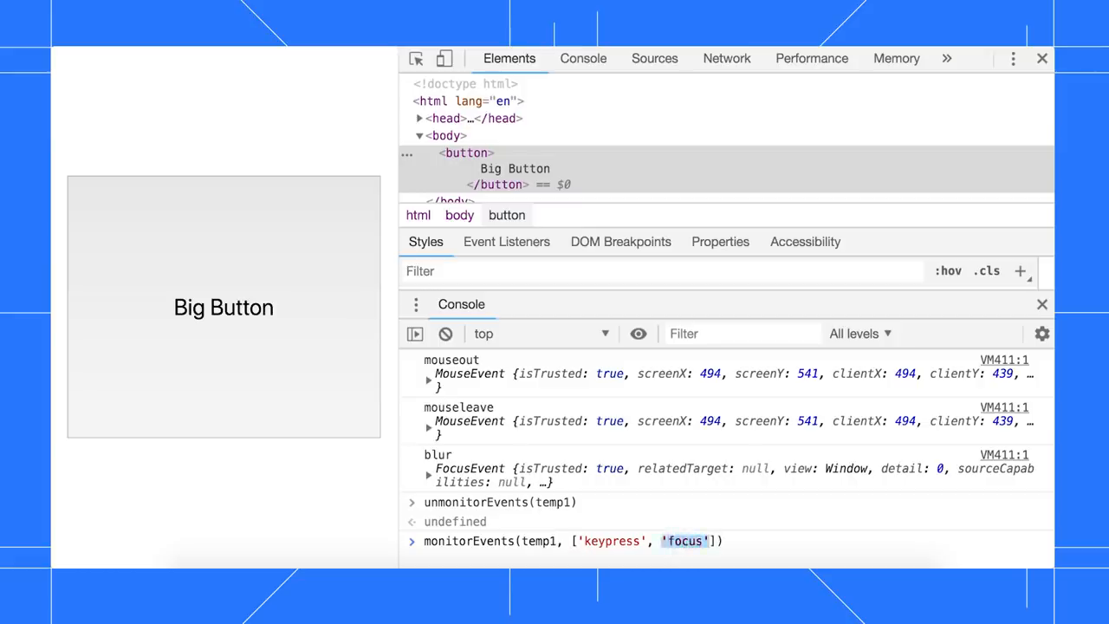